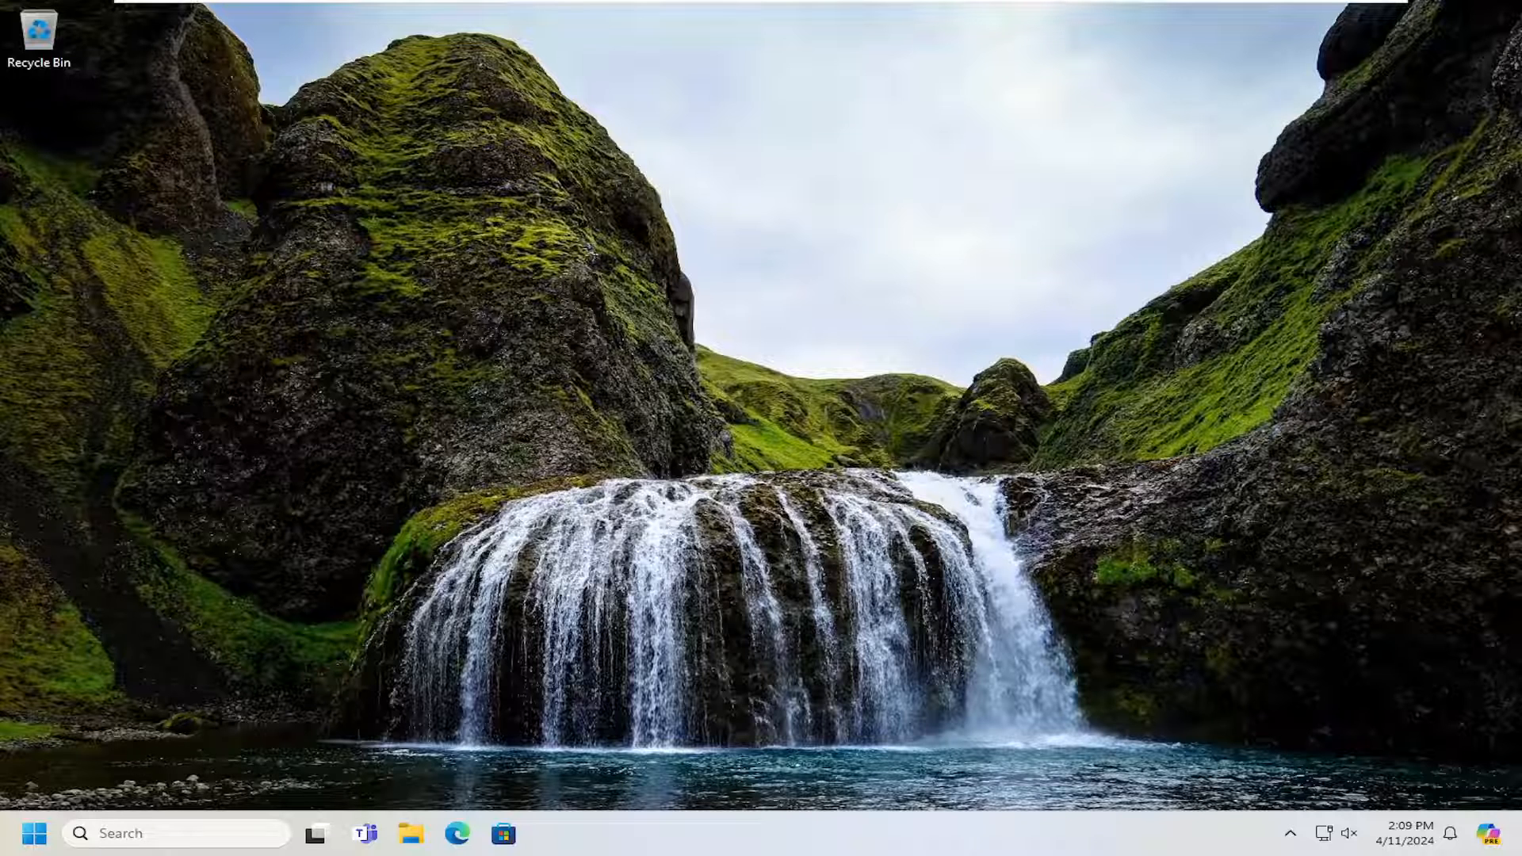
# Step: Search 'control panel' from Start and launch Control Panel
pyautogui.click(36, 833)
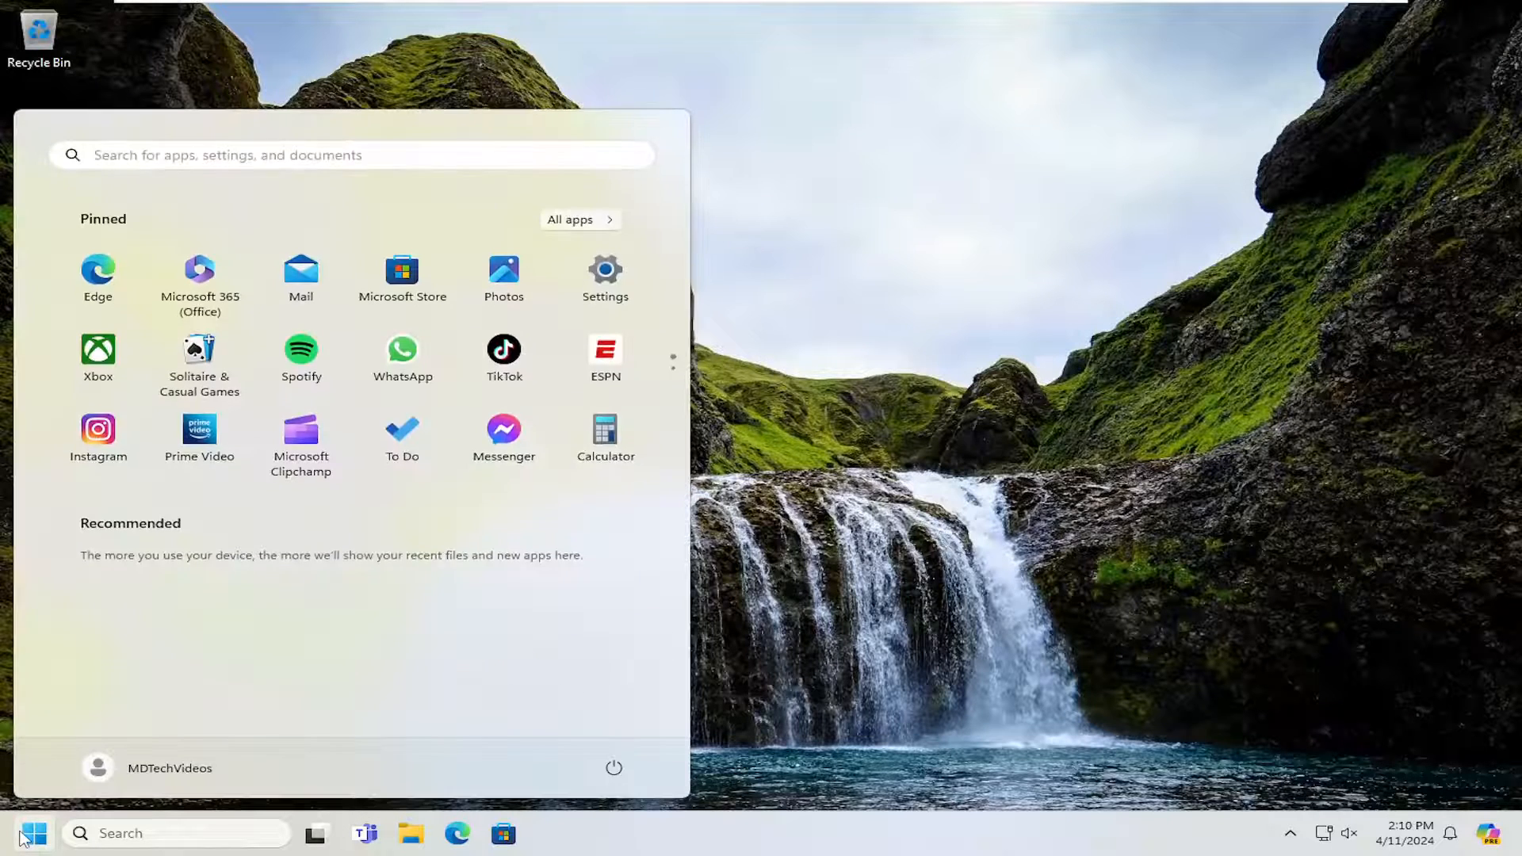
pyautogui.write('control panel')
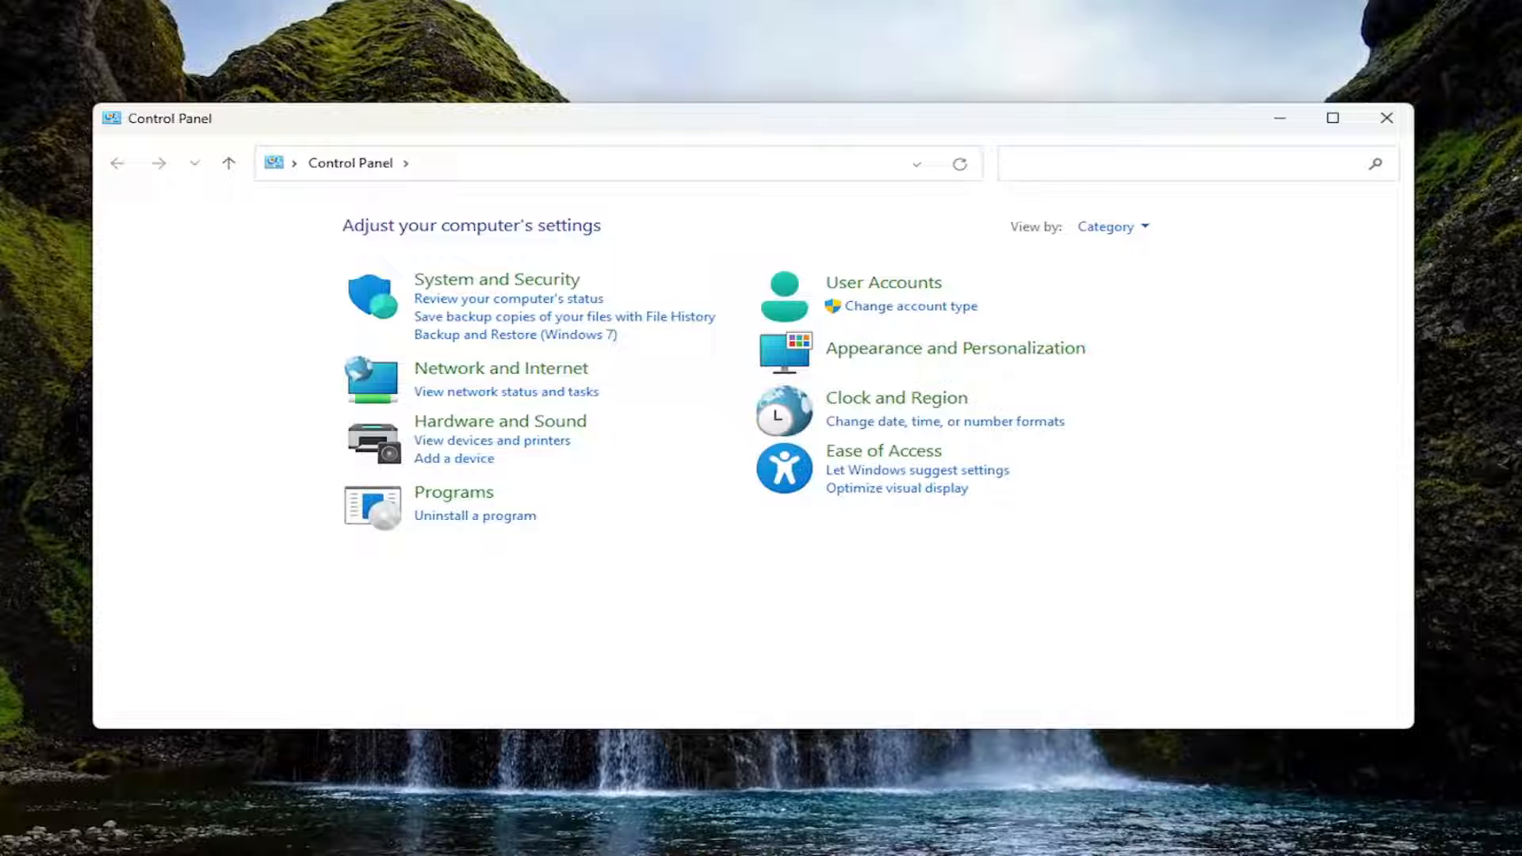
pyautogui.moveTo(1108, 227)
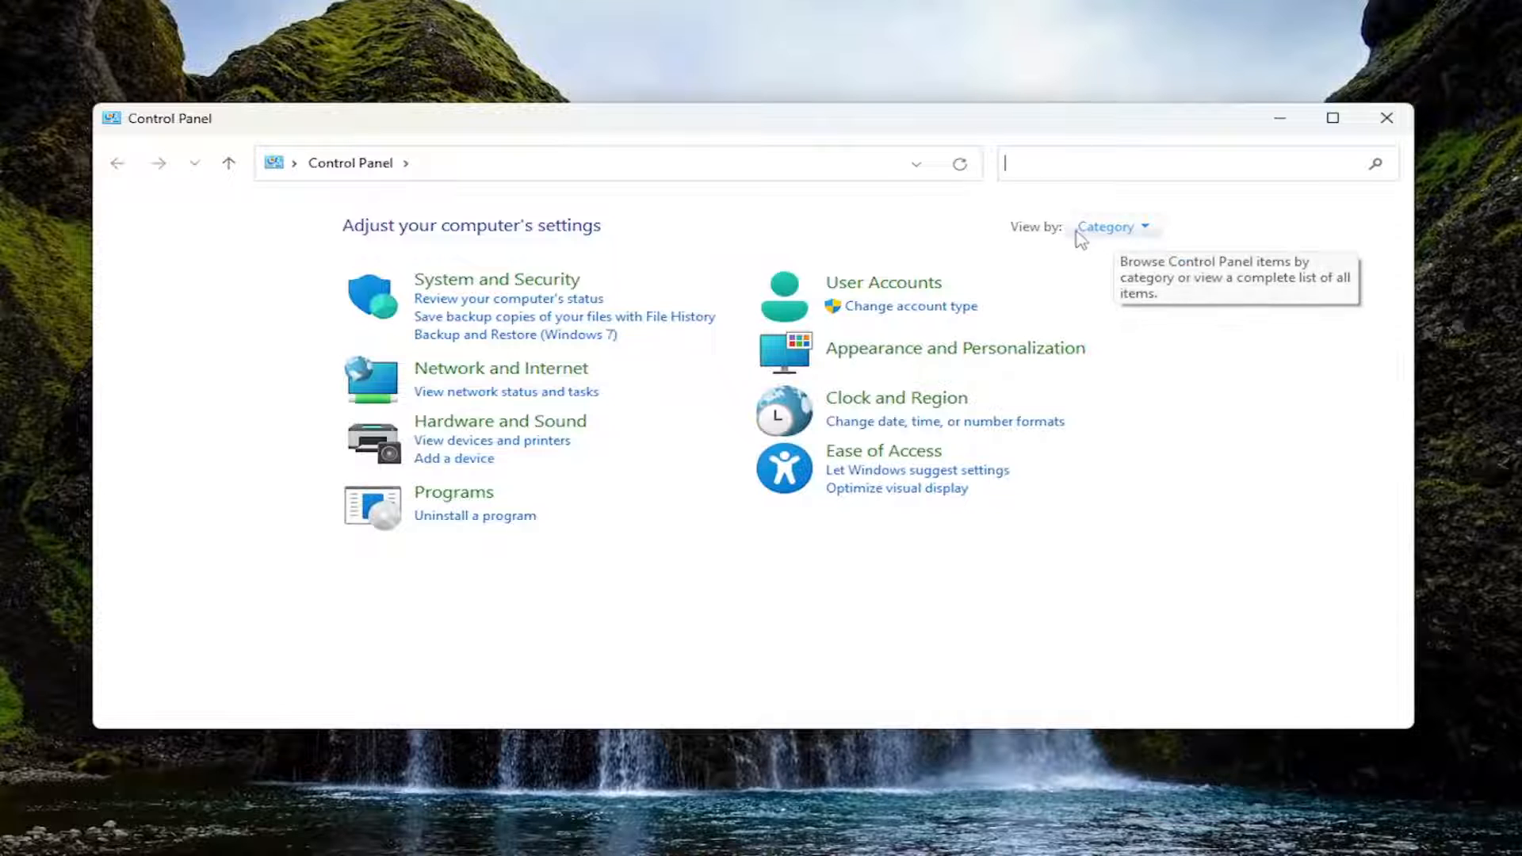
# Step: Switch to Large icons, enter Power Options and open the Balanced plan's settings
pyautogui.click(1110, 227)
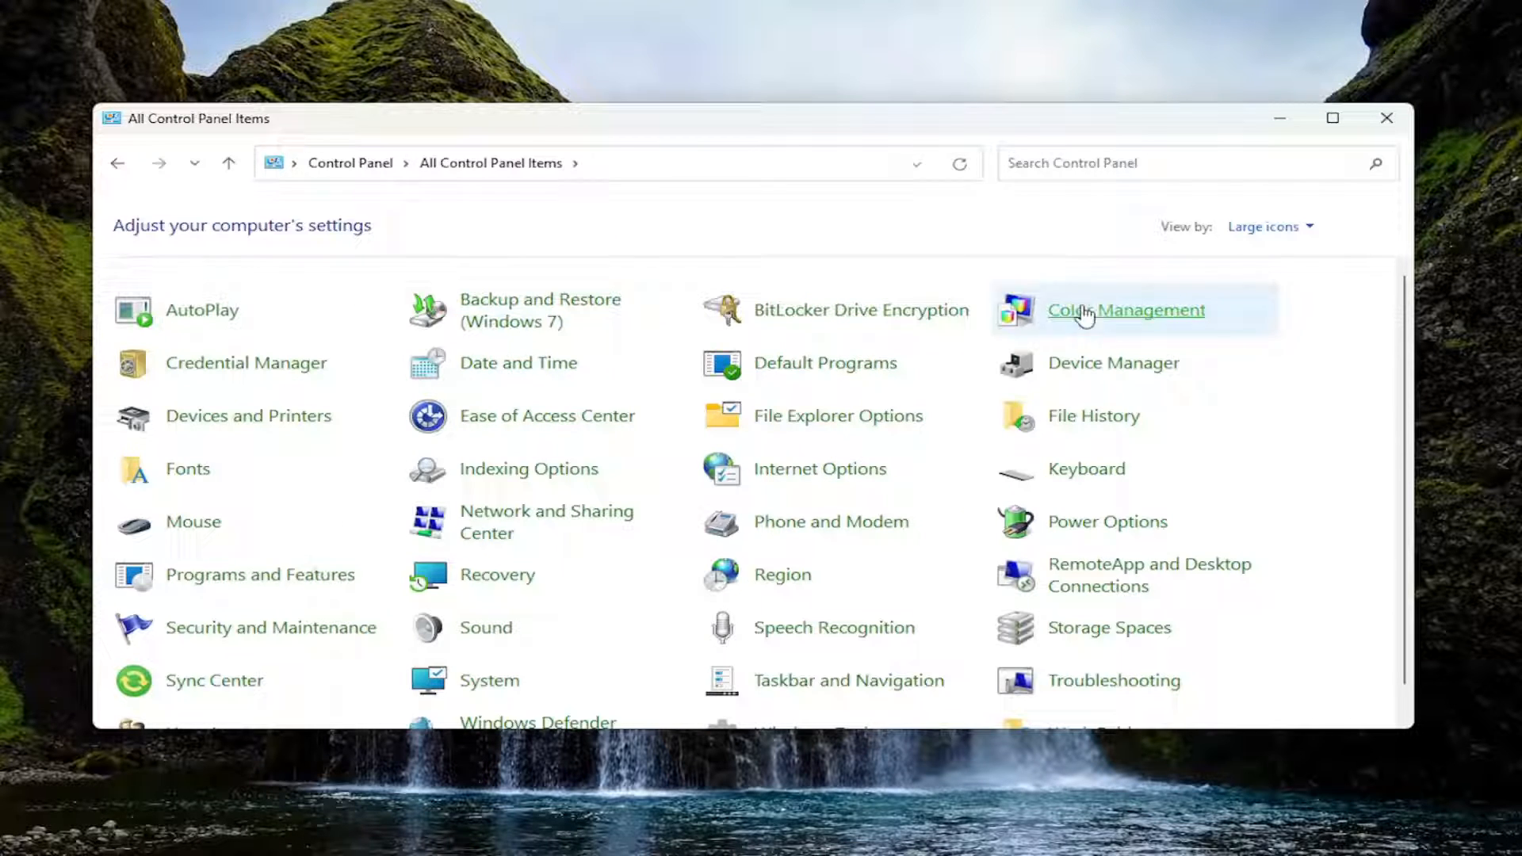
pyautogui.click(1108, 522)
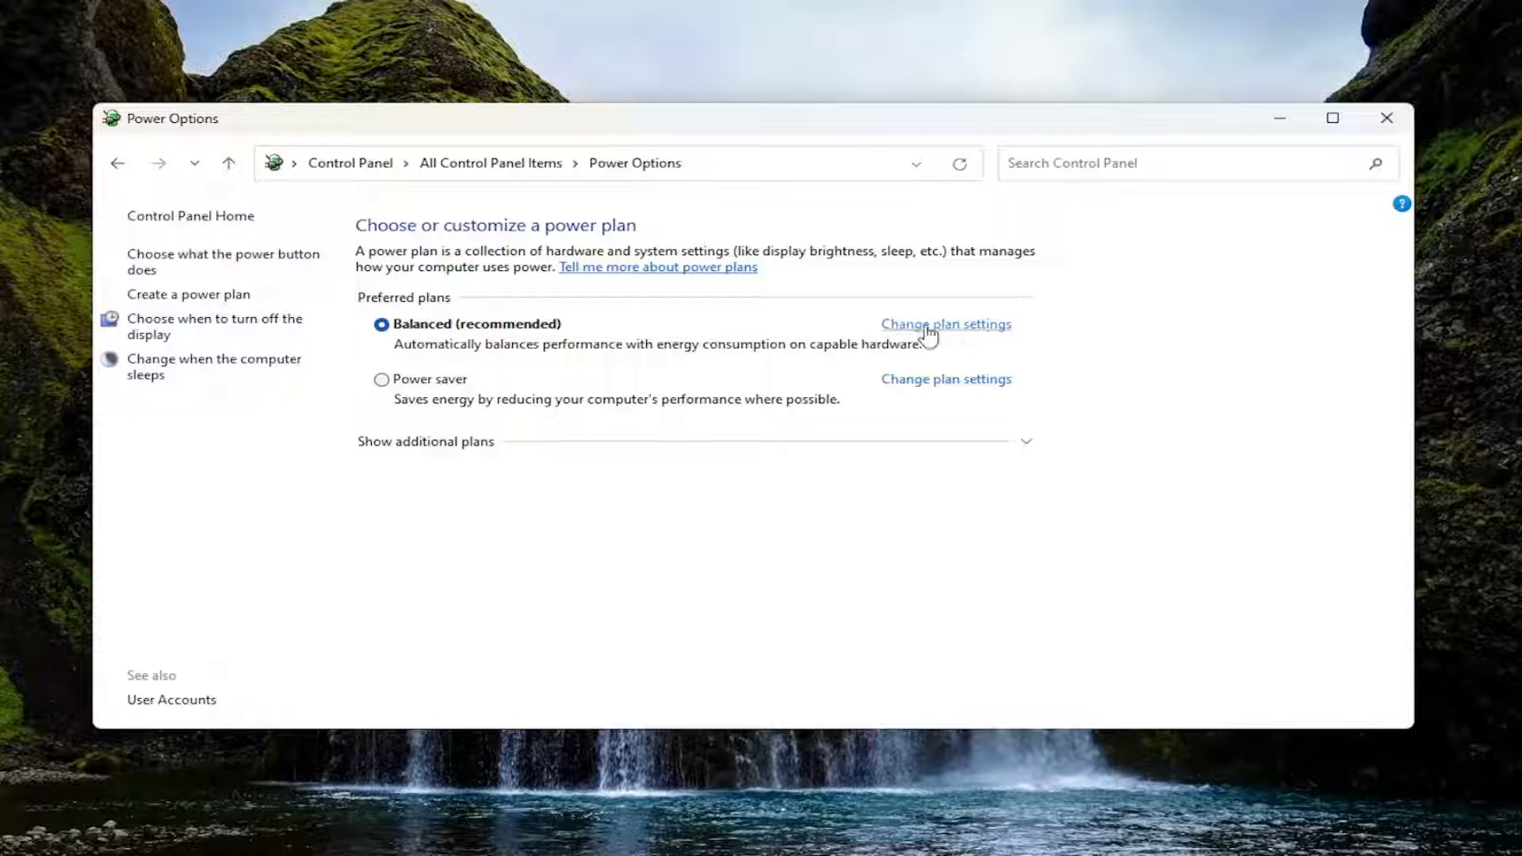
pyautogui.moveTo(559, 348)
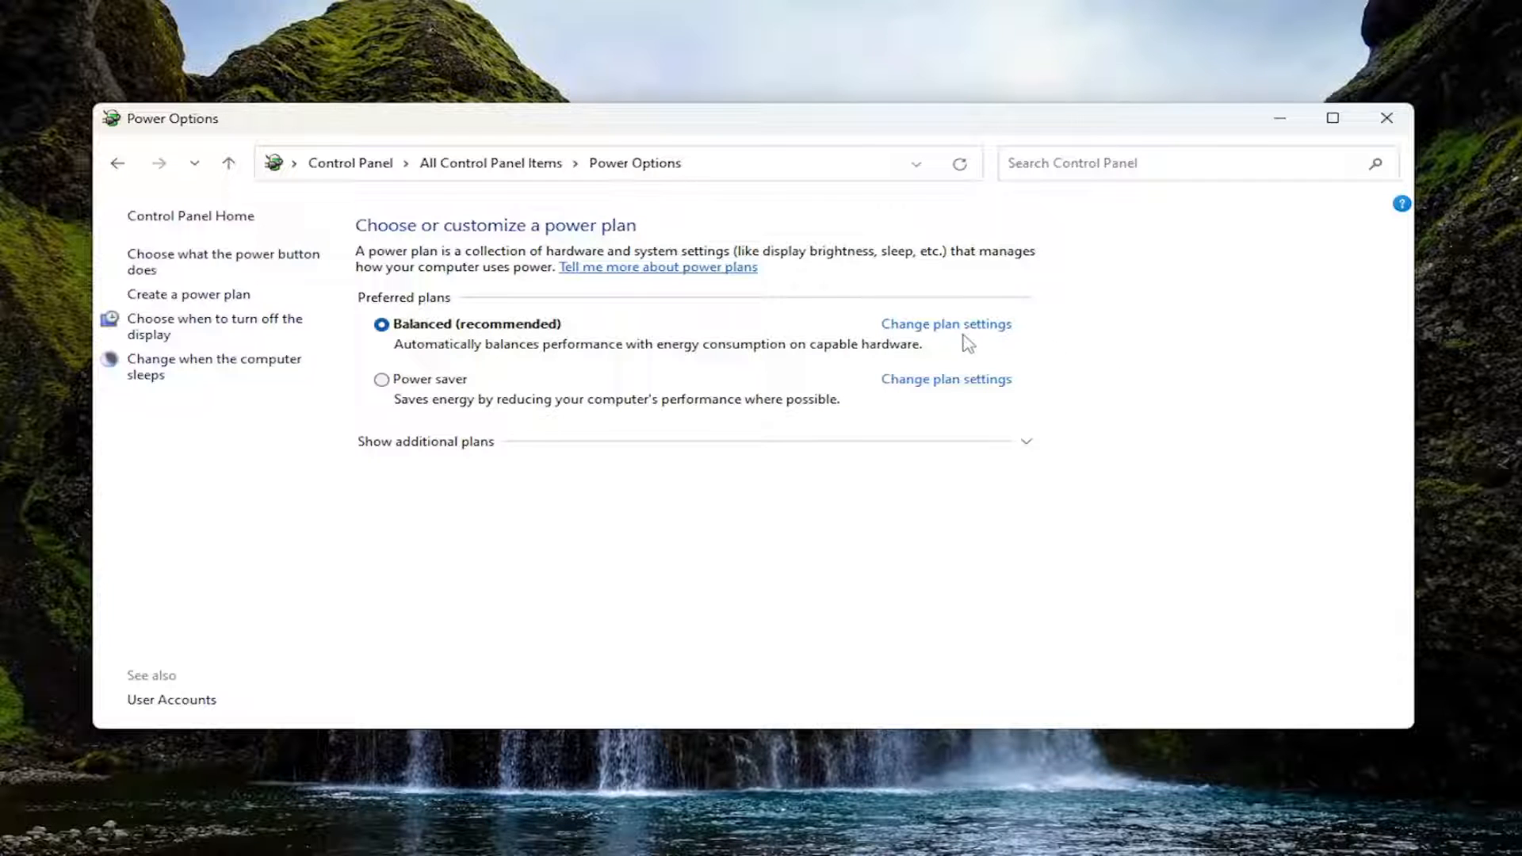
pyautogui.click(945, 323)
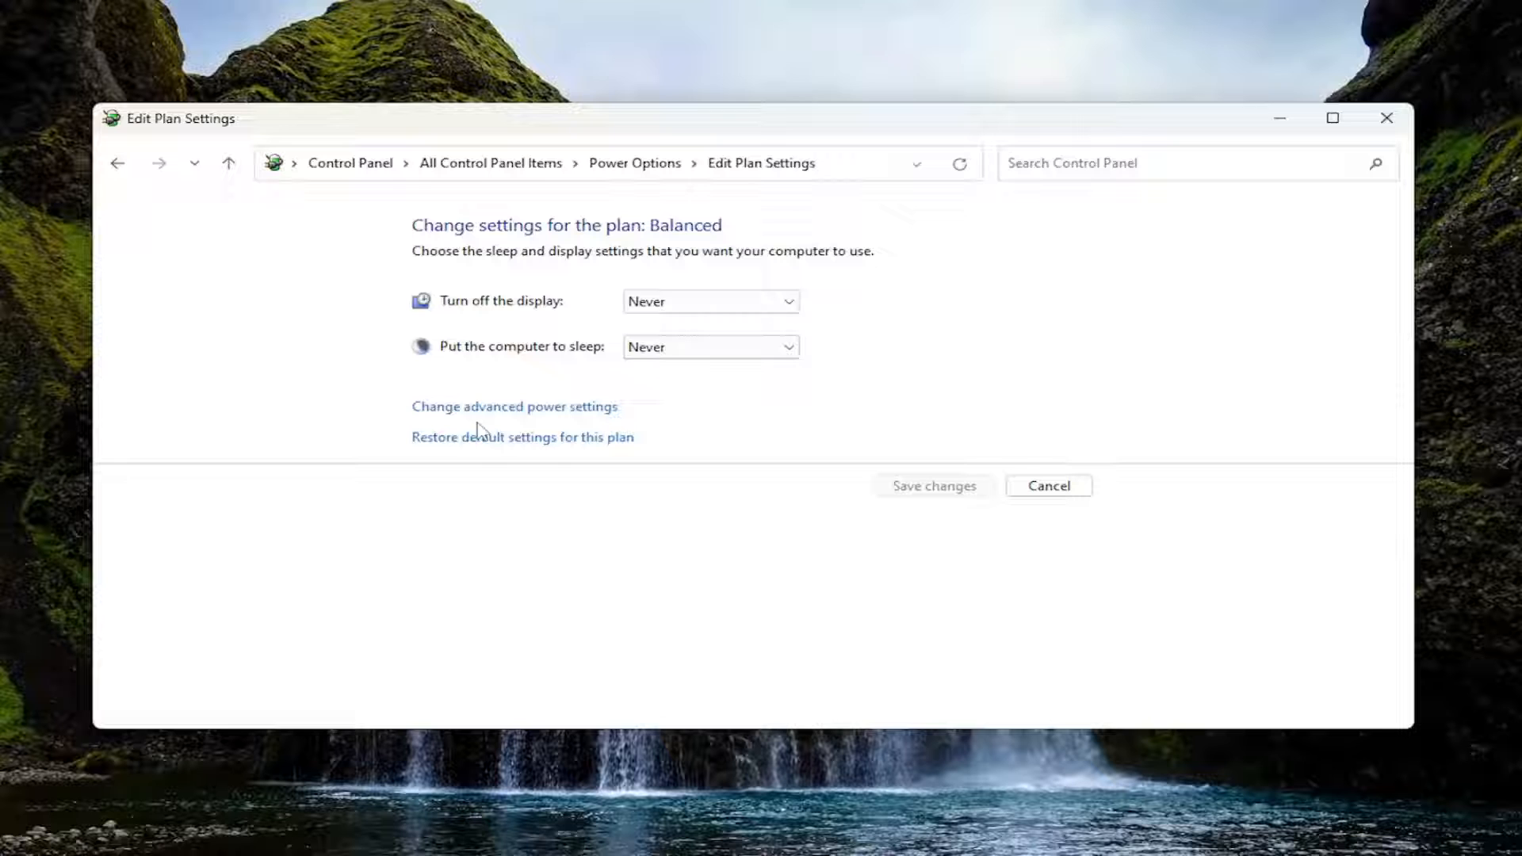
# Step: In advanced power settings, set USB selective suspend to Disabled and close Control Panel
pyautogui.click(513, 405)
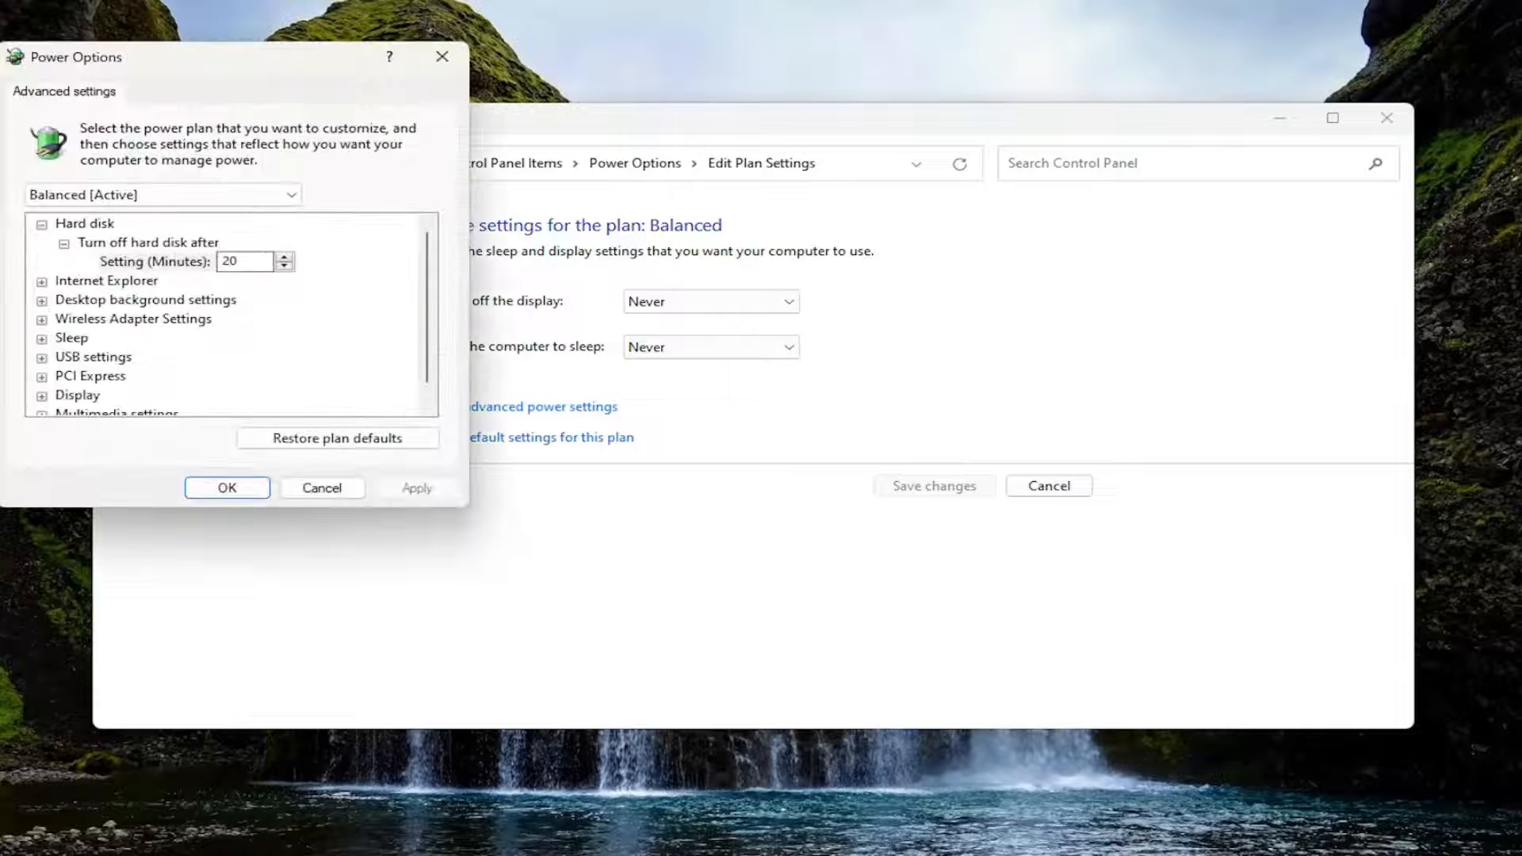
pyautogui.moveTo(241, 92)
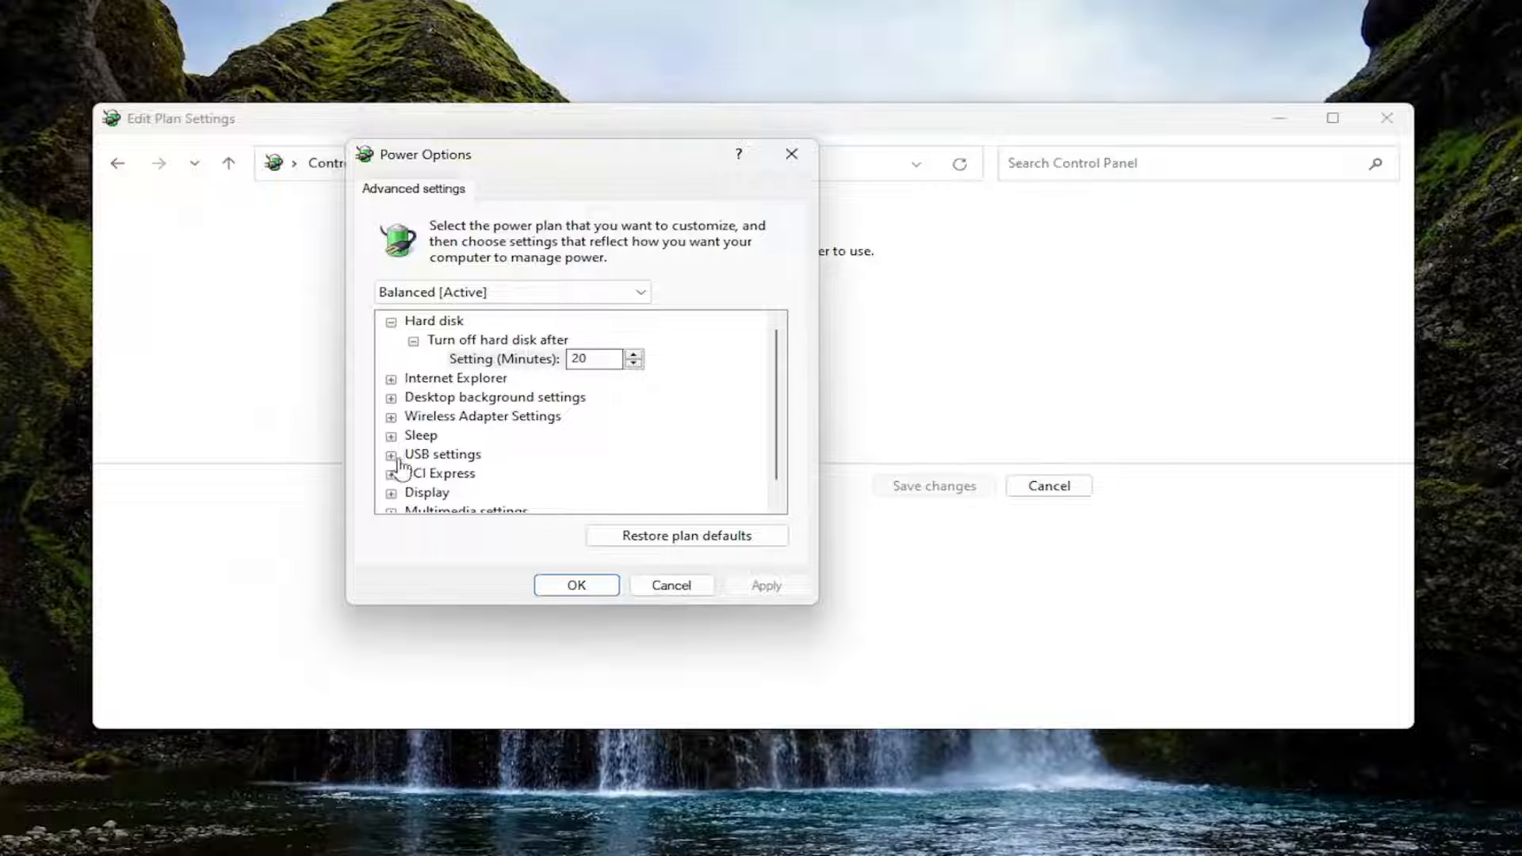
pyautogui.click(392, 455)
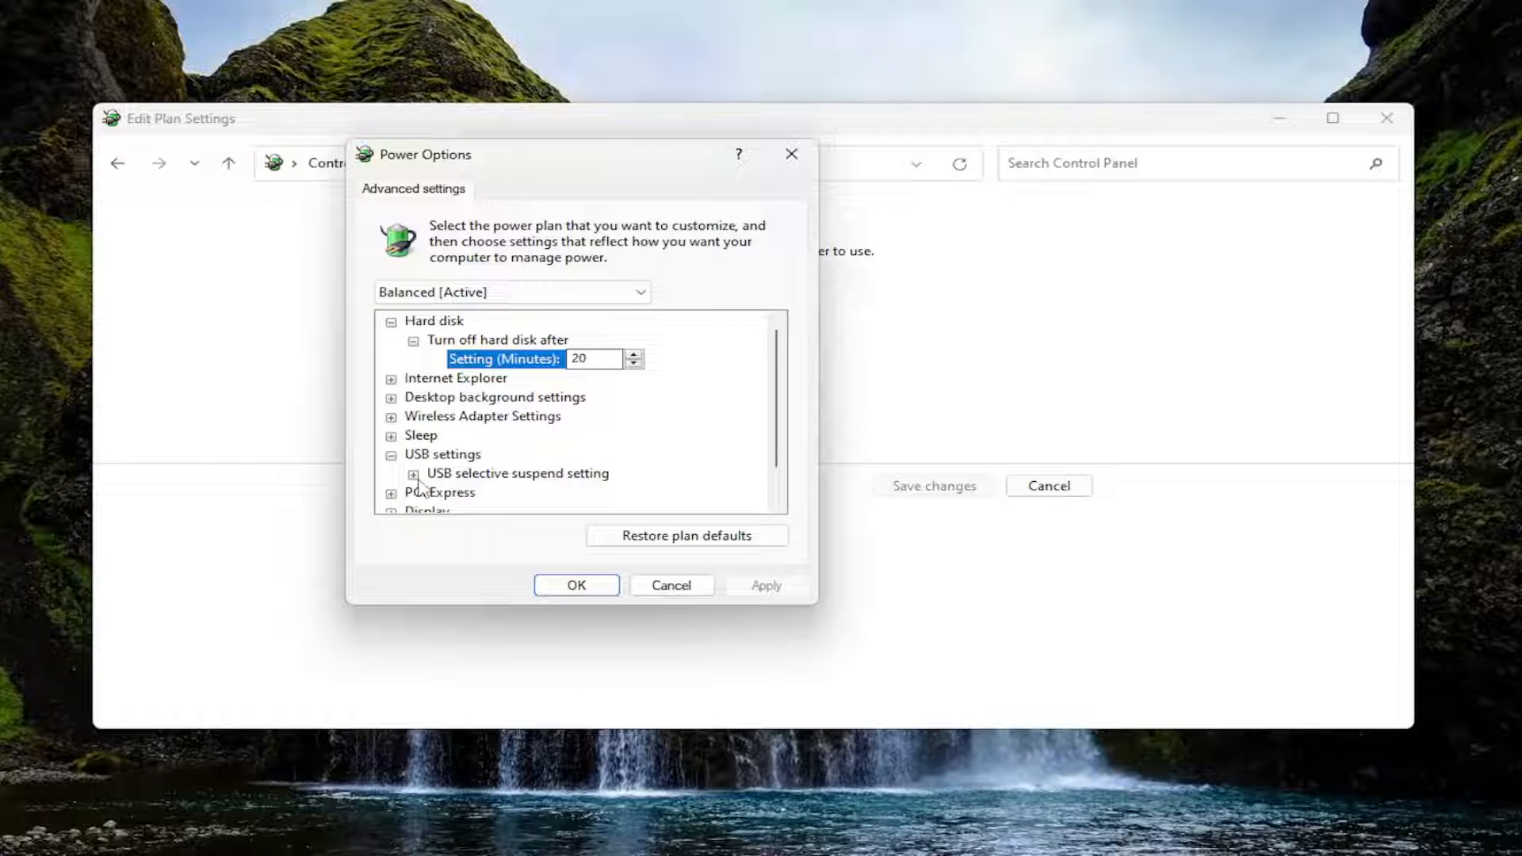
pyautogui.click(412, 474)
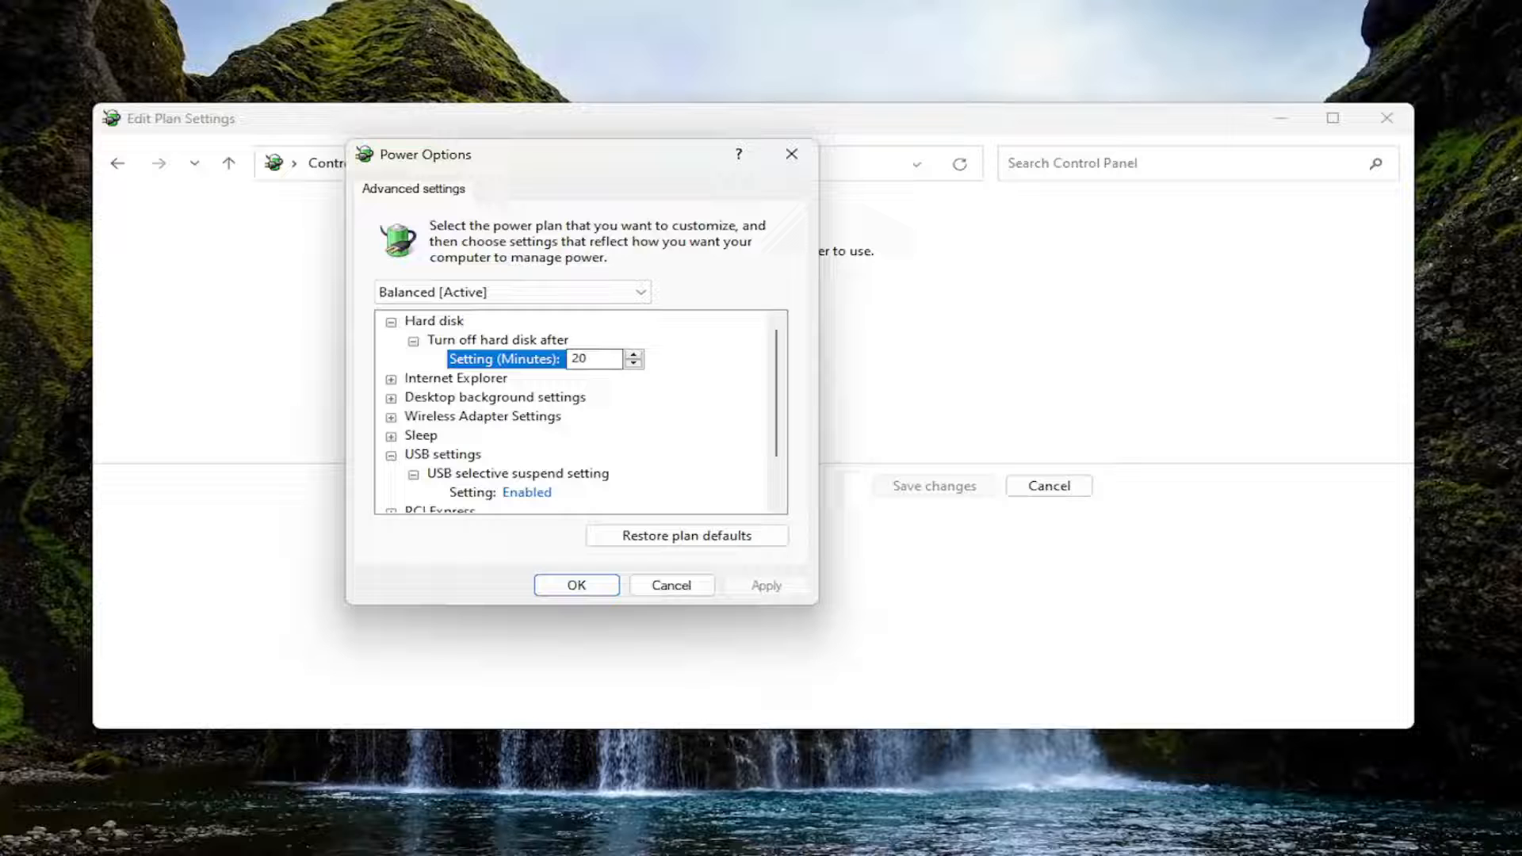
pyautogui.click(526, 491)
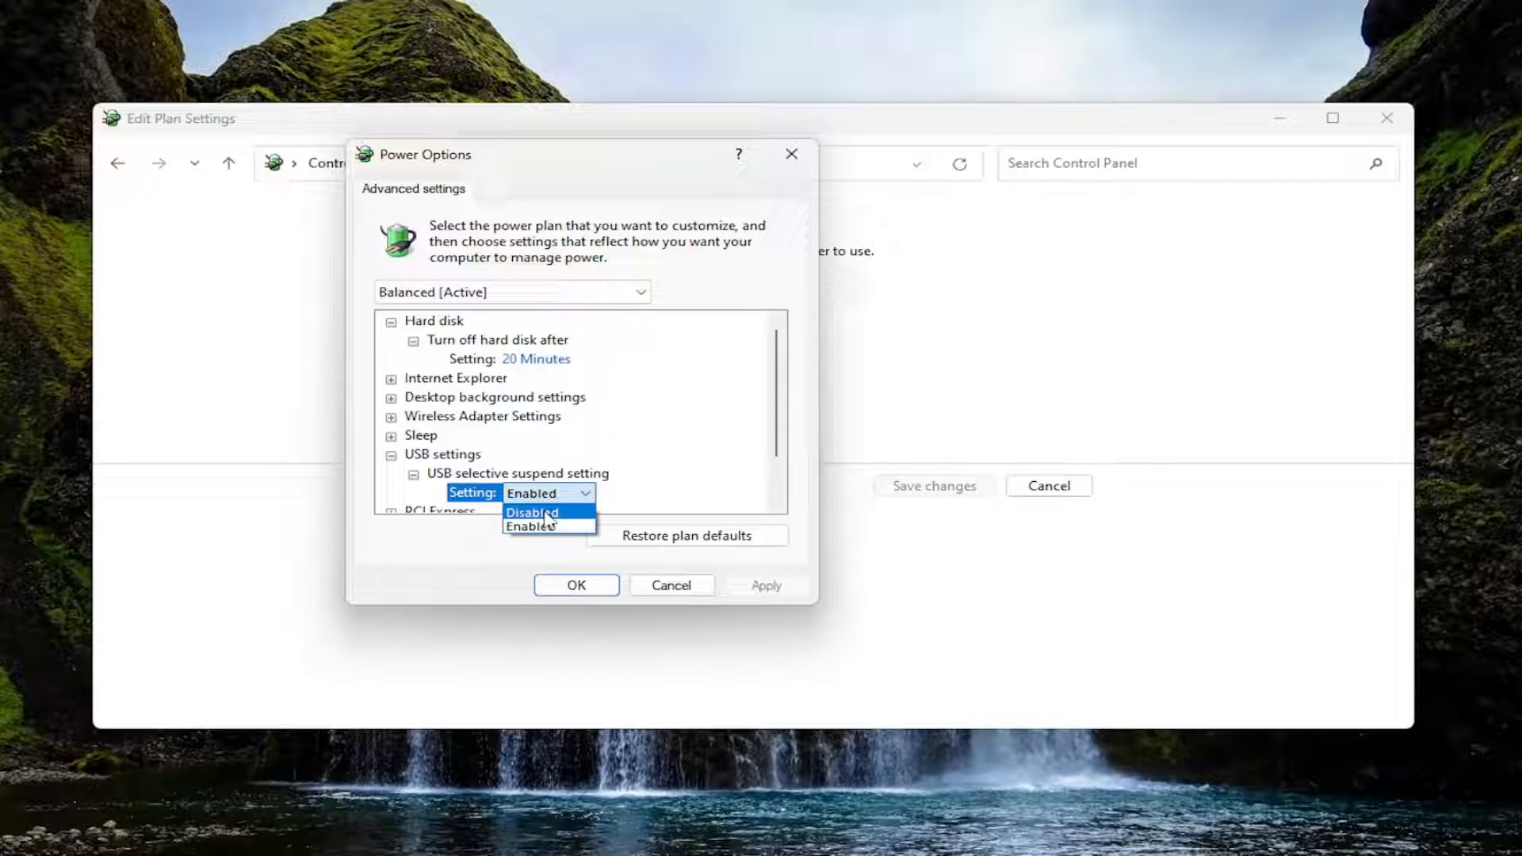
pyautogui.click(531, 512)
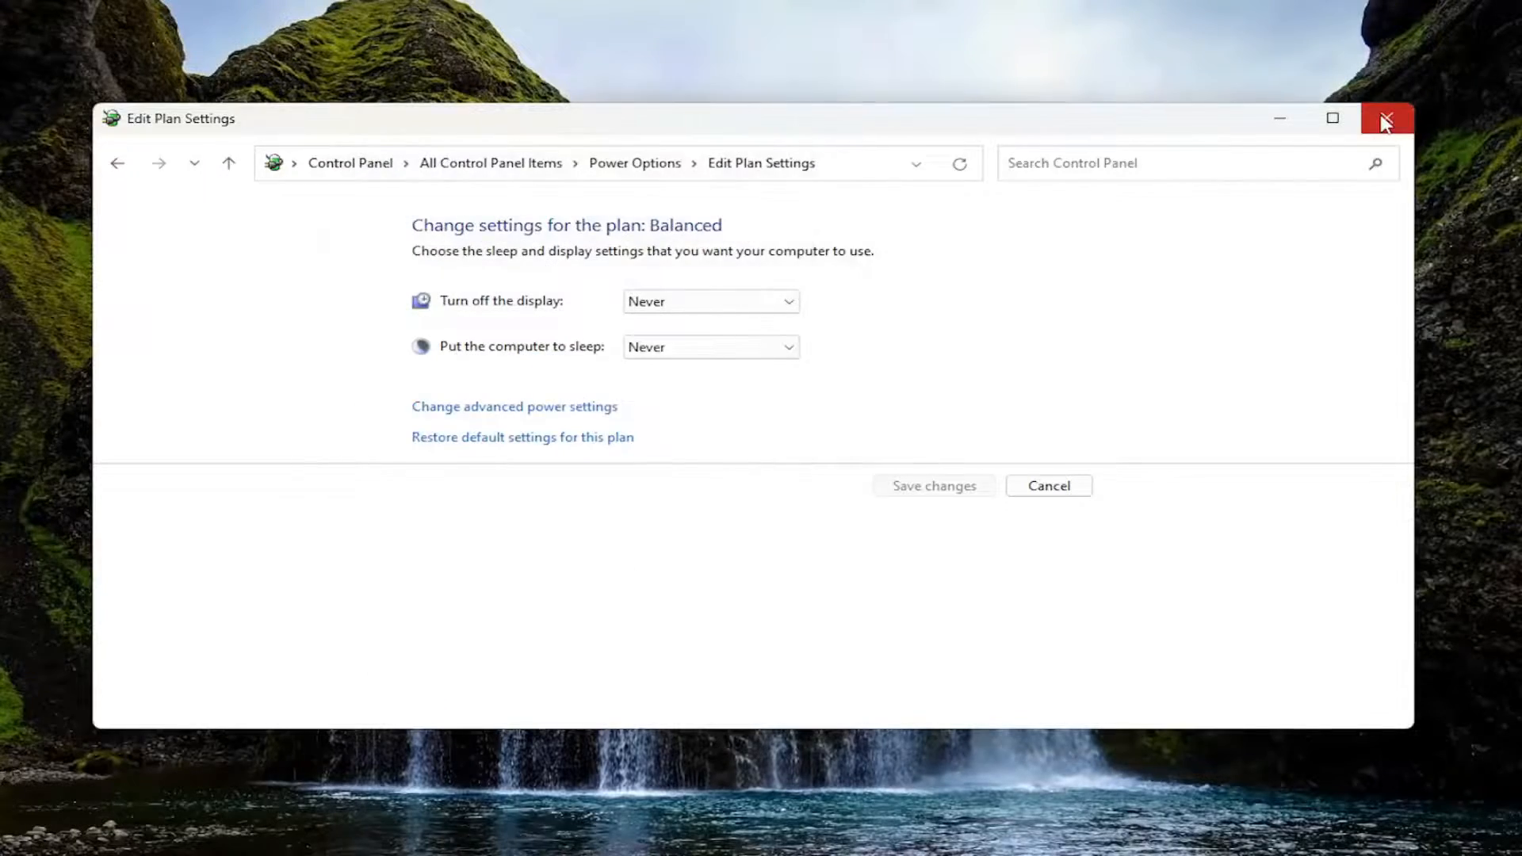
pyautogui.click(1387, 119)
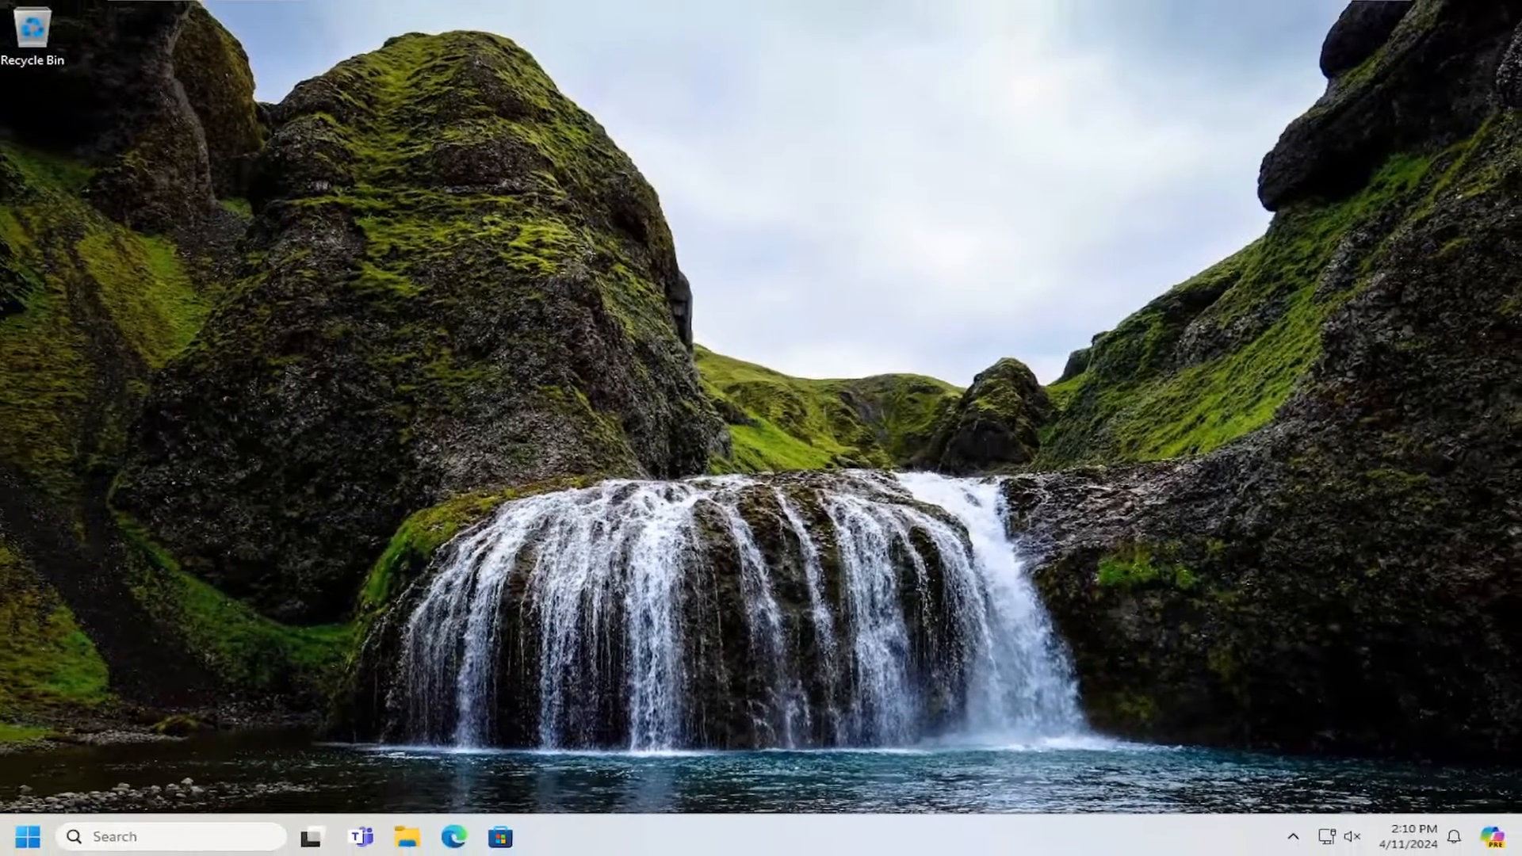
# Step: Search from Start and launch Device Manager
pyautogui.write('defragment and Optimize Drives')
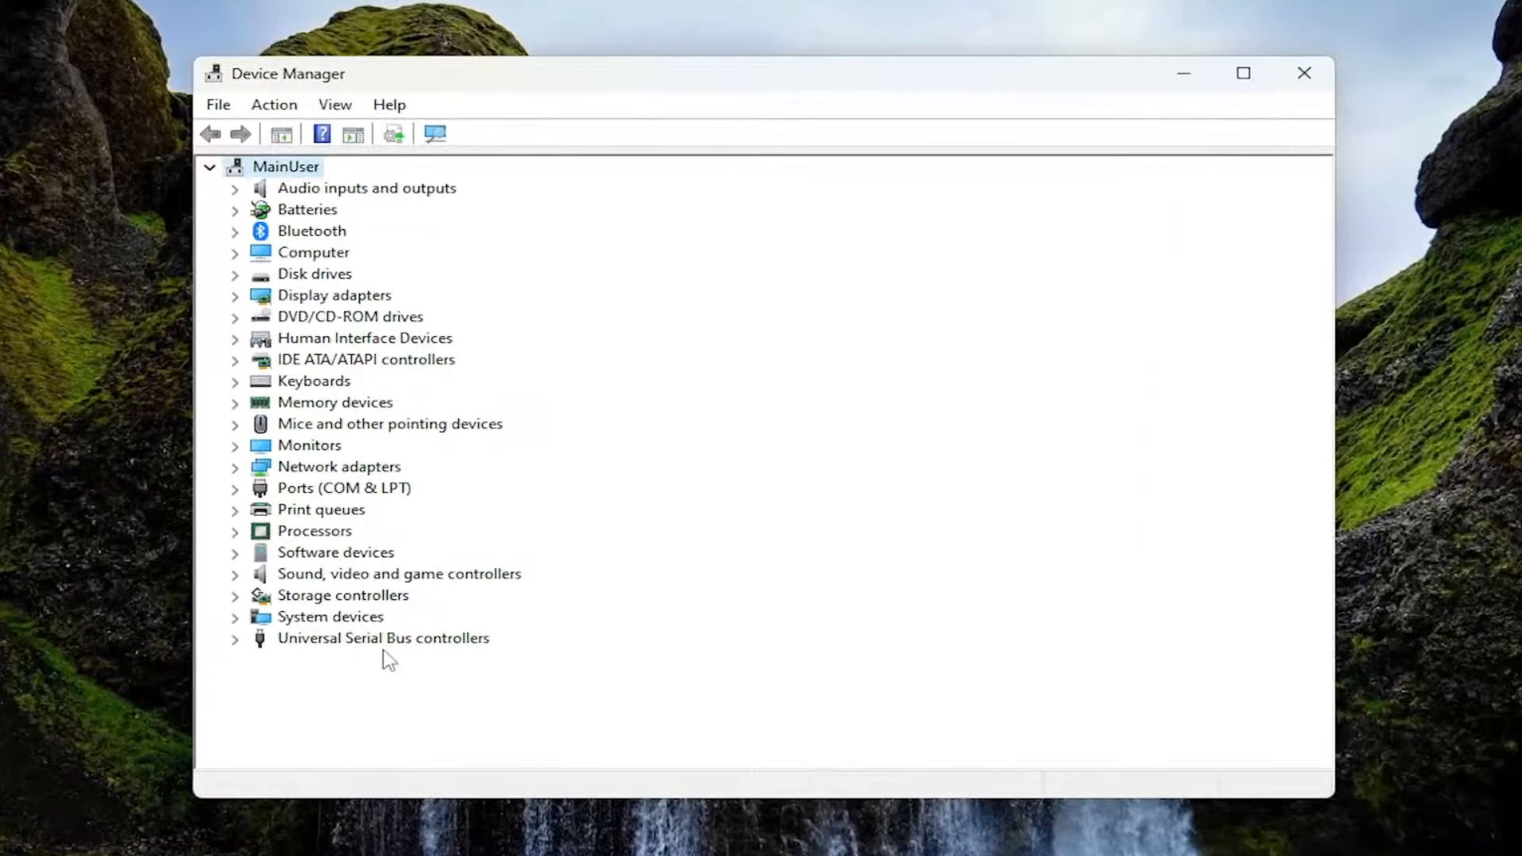
# Step: Expand Universal Serial Bus controllers and bring up the Generic USB Hub's context menu
pyautogui.click(236, 637)
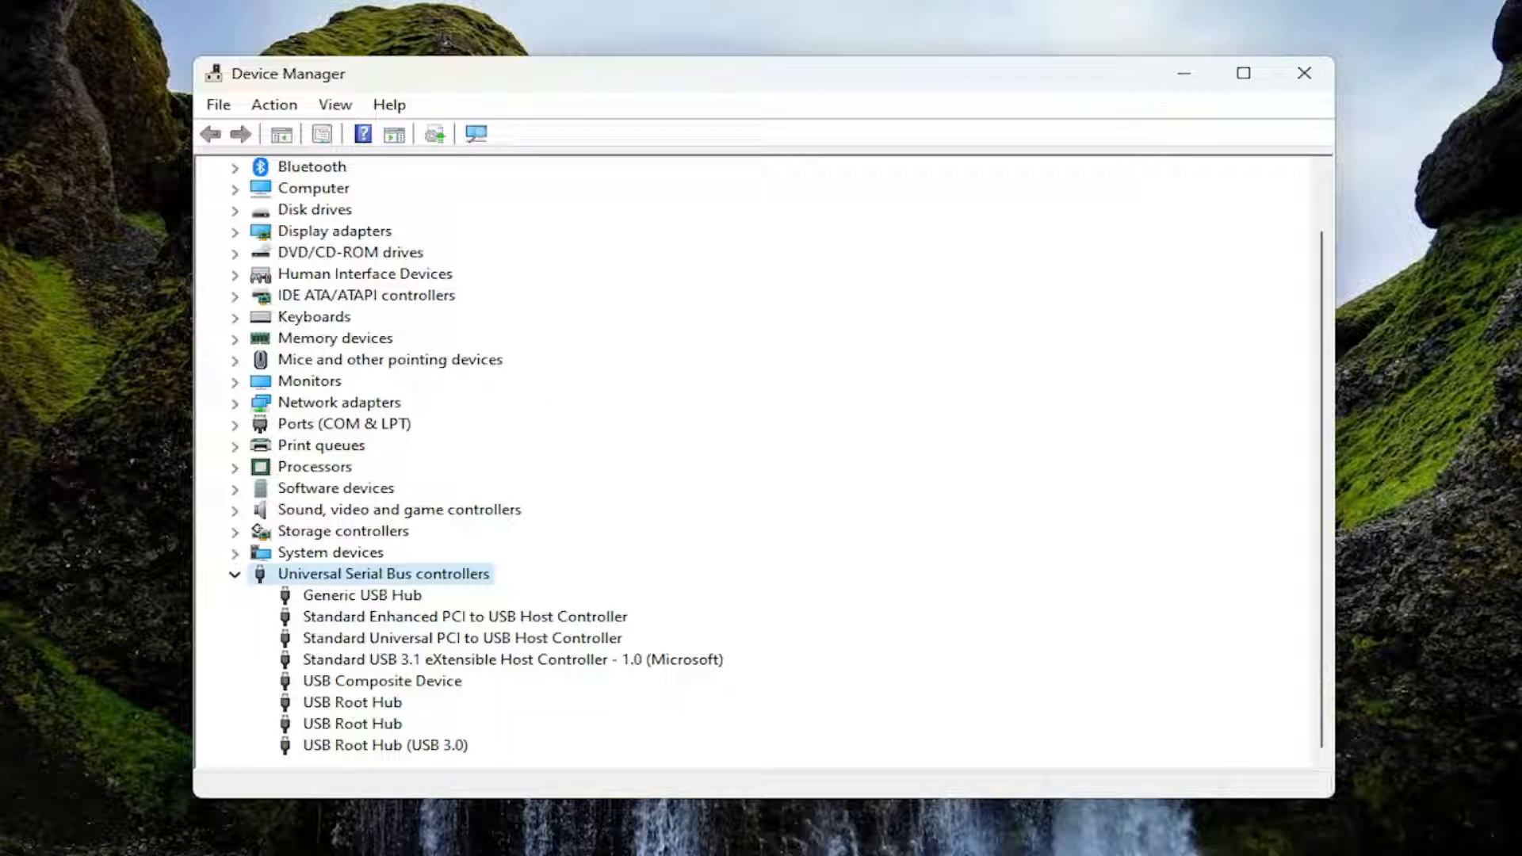
pyautogui.moveTo(371, 612)
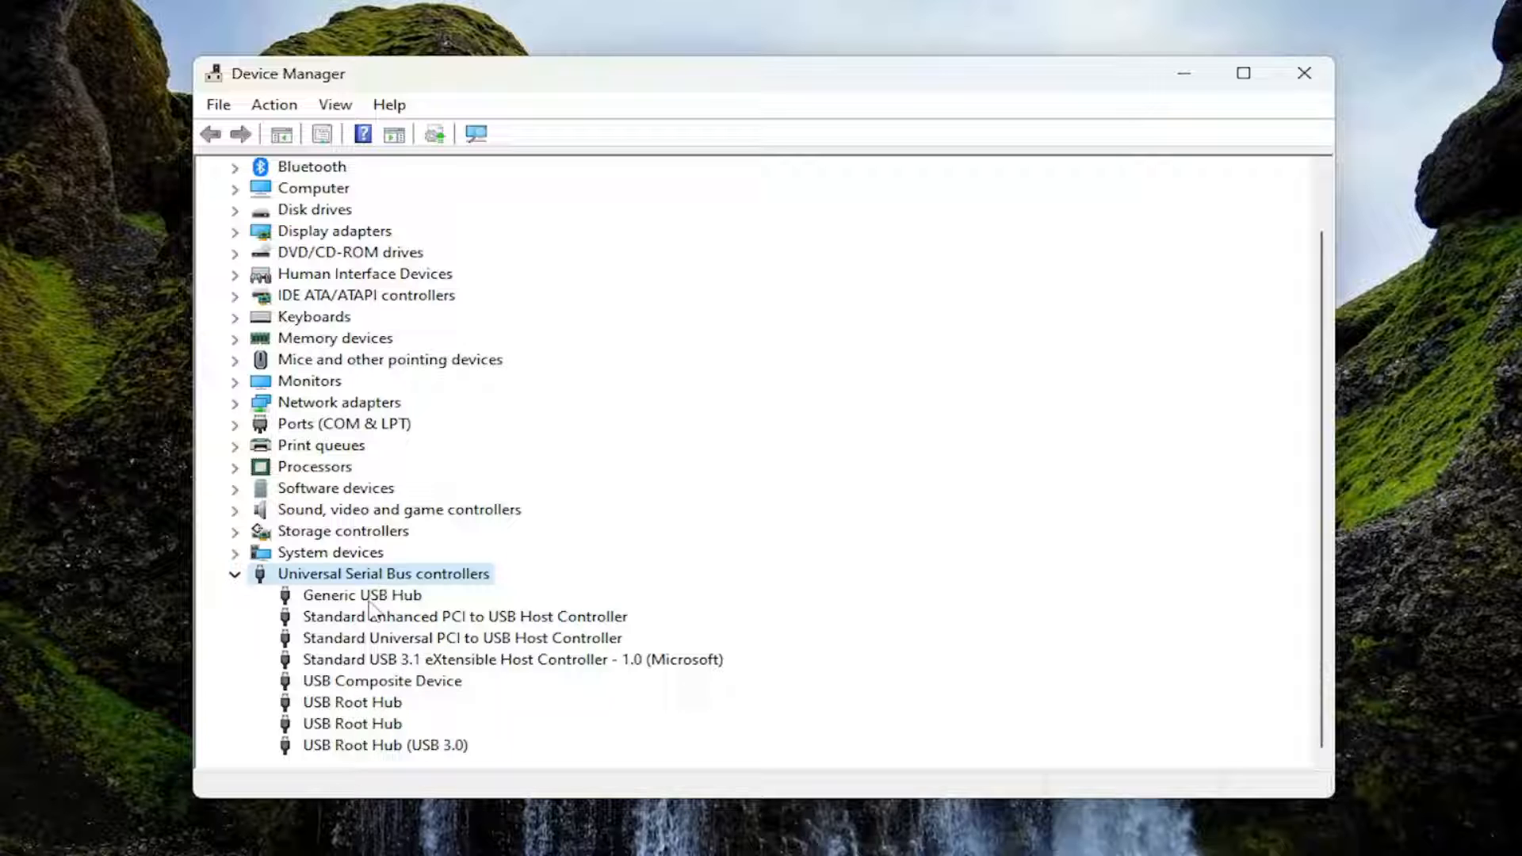
pyautogui.rightClick(361, 595)
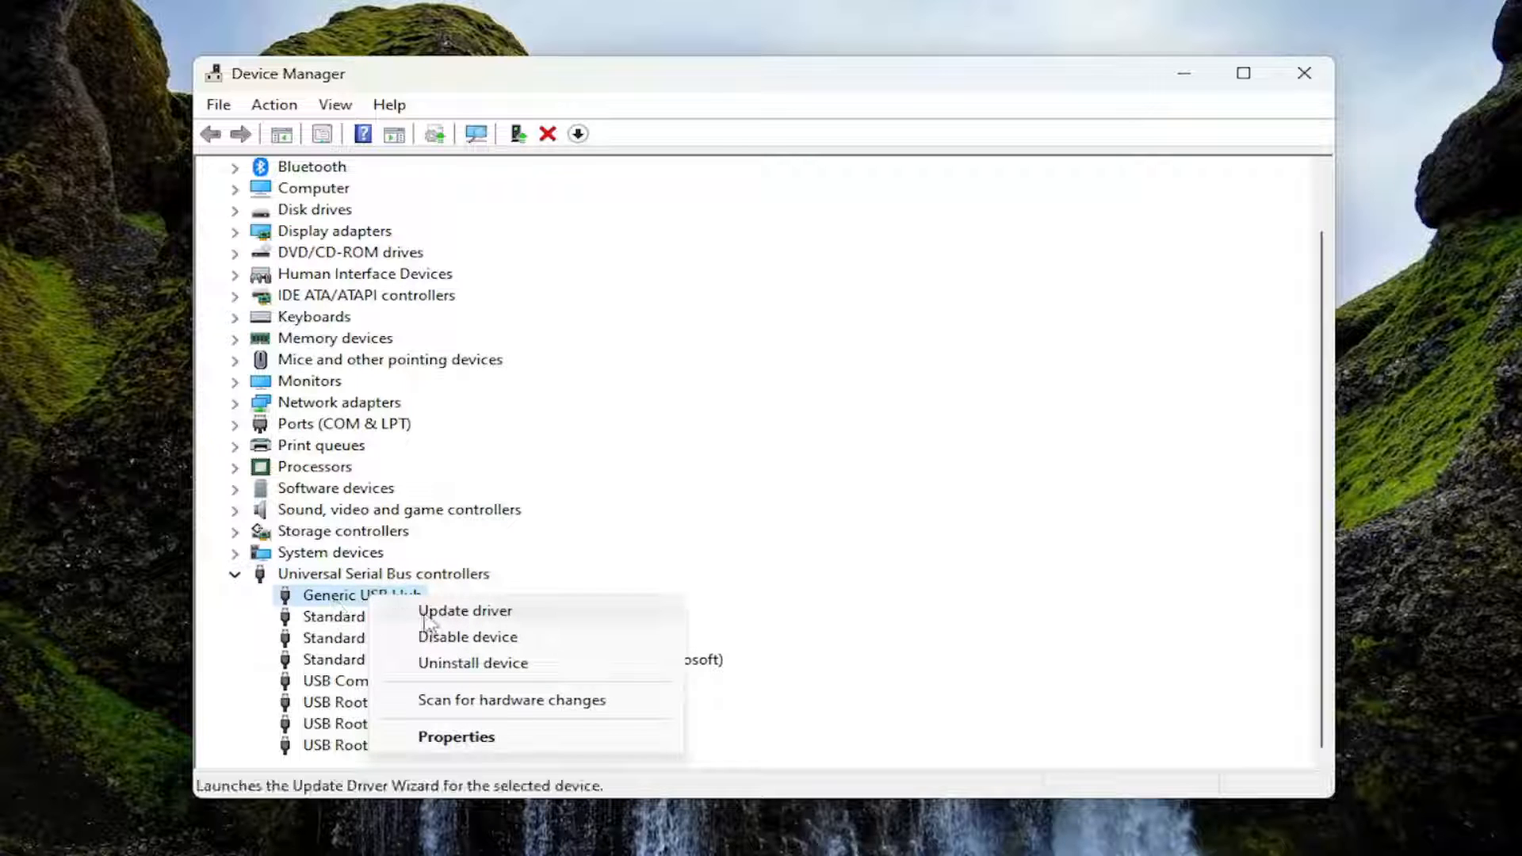
# Step: Update the Generic USB Hub driver from the compatible drivers on this computer and dismiss the success dialog
pyautogui.click(464, 611)
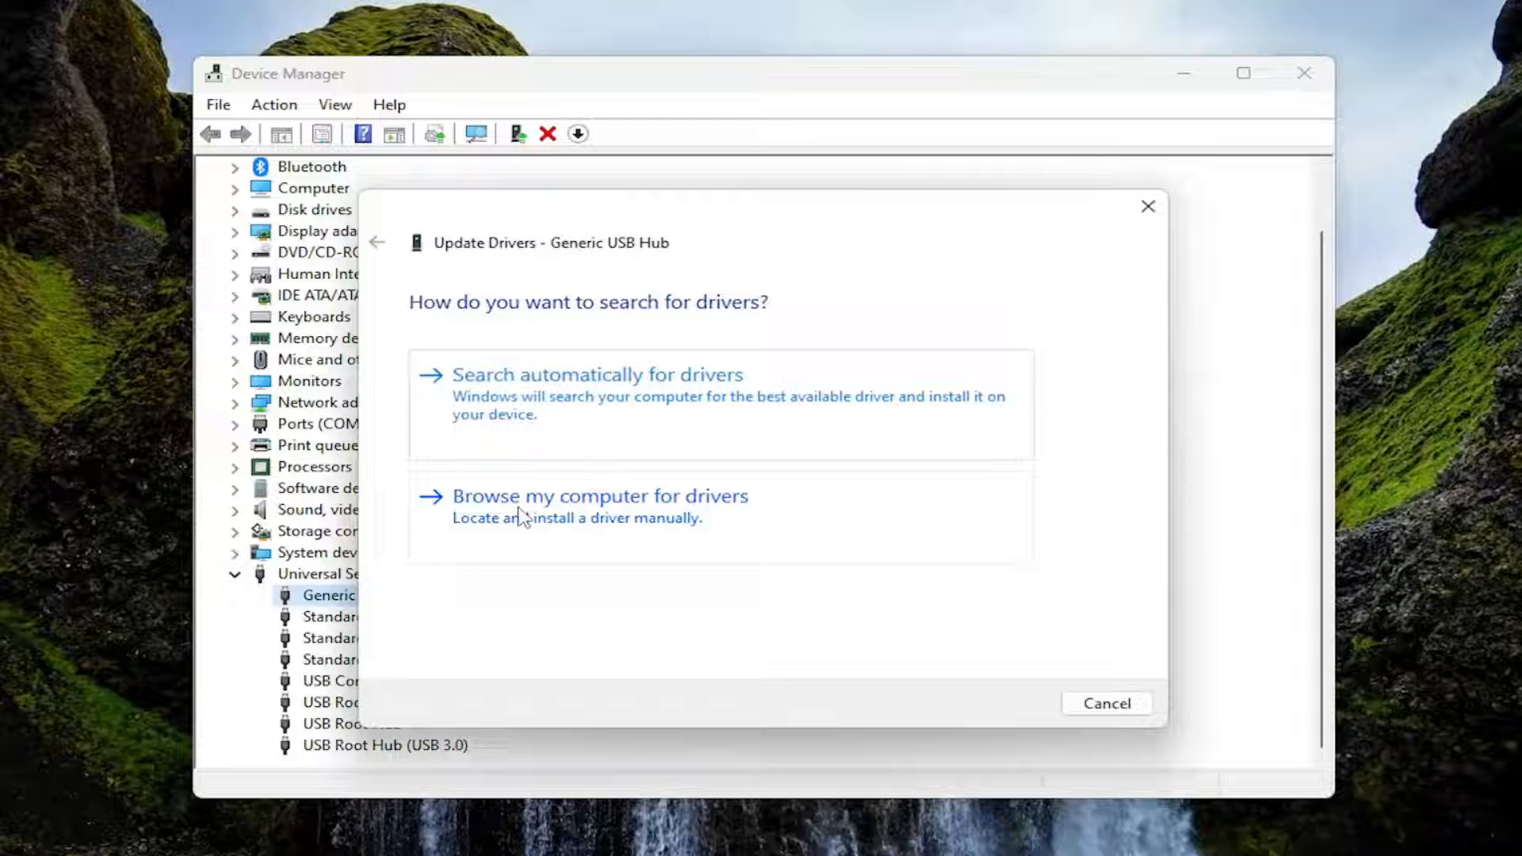
pyautogui.click(599, 496)
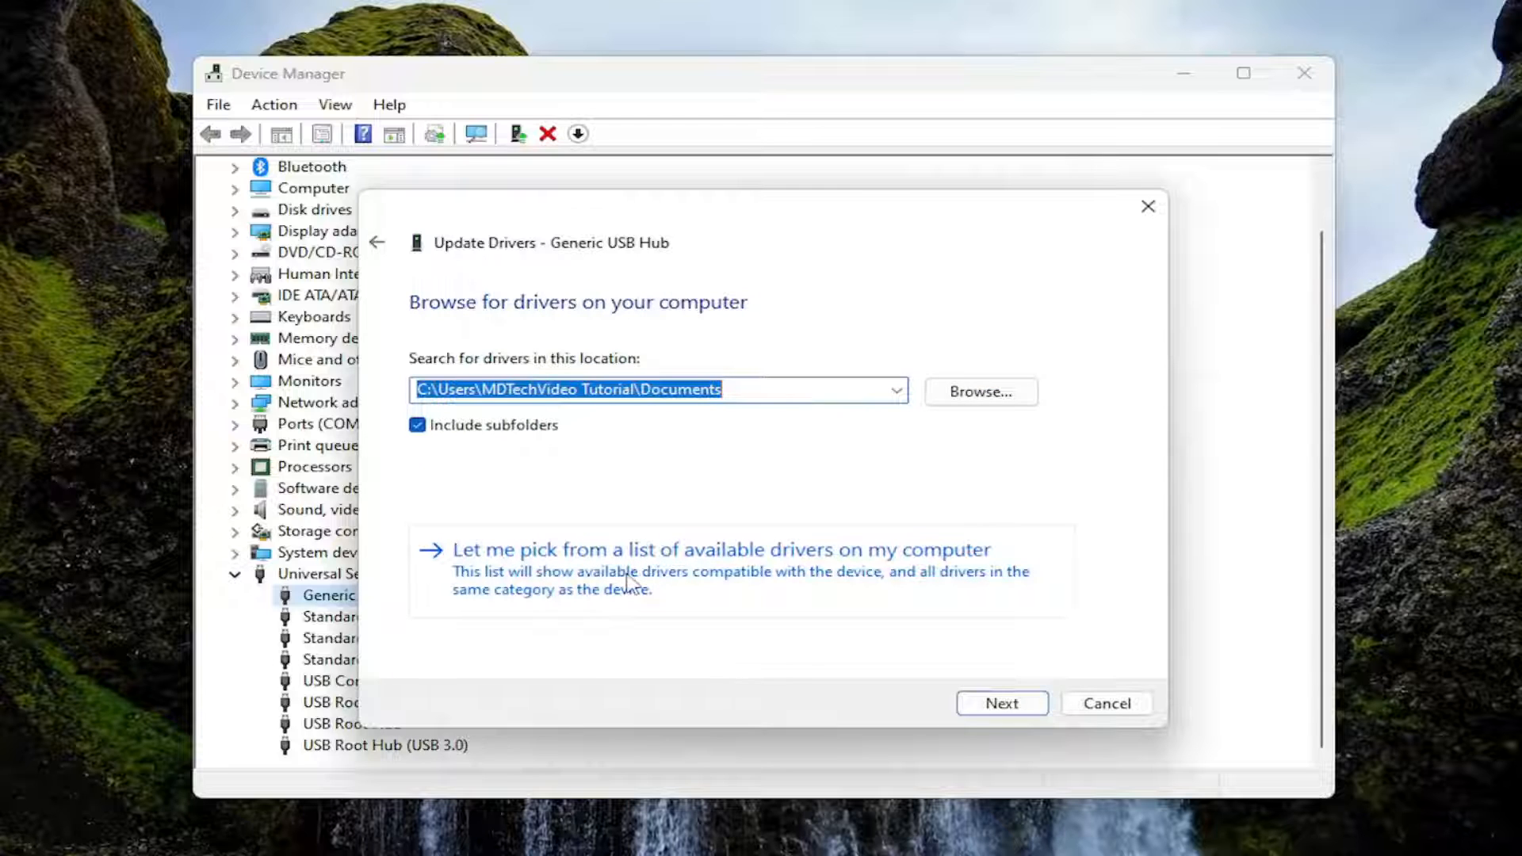
pyautogui.moveTo(841, 577)
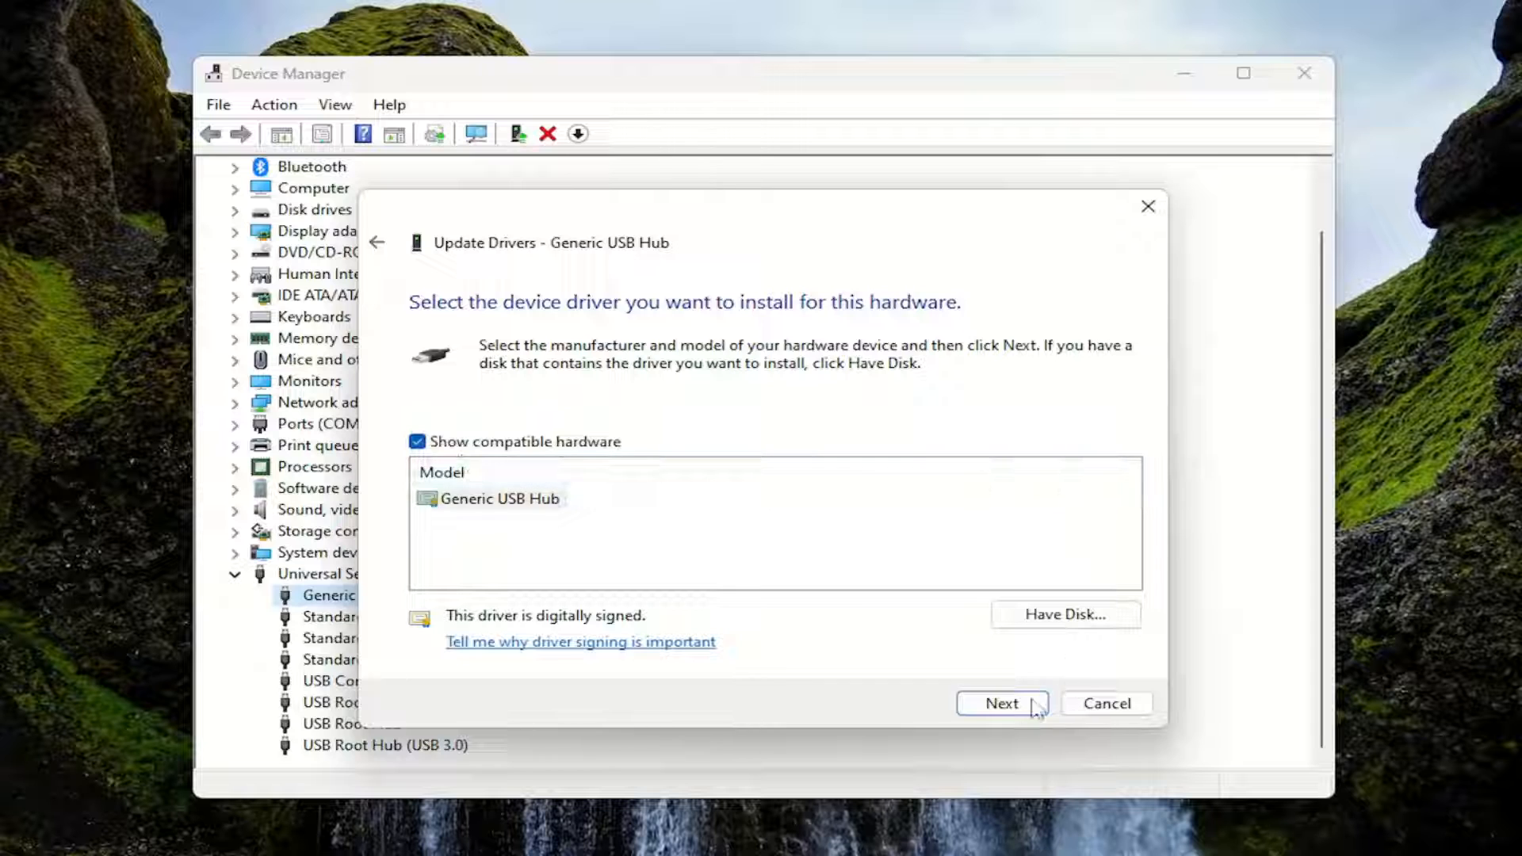
pyautogui.click(1000, 703)
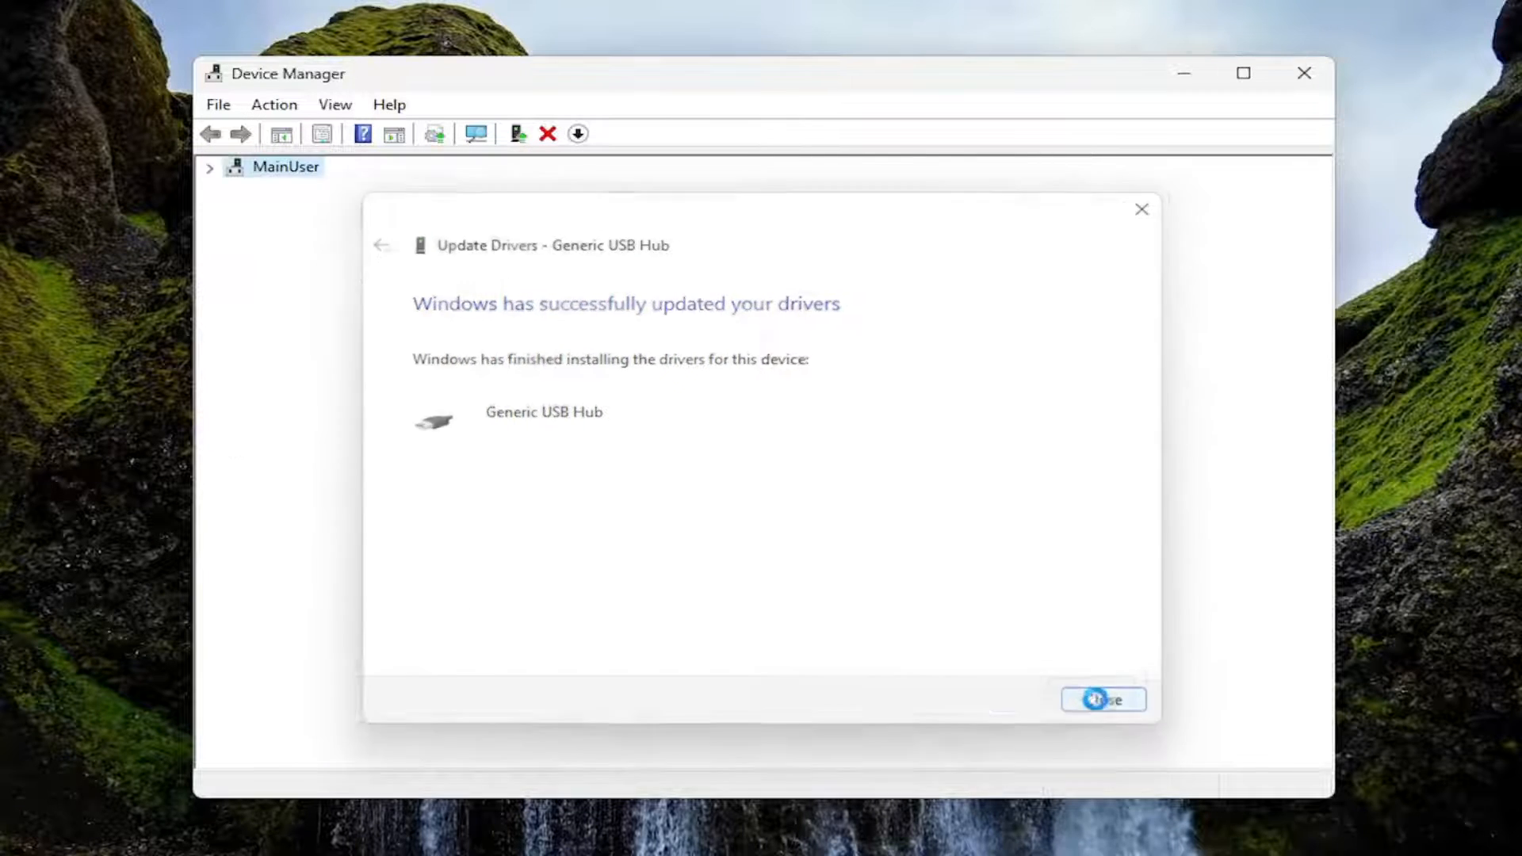
pyautogui.click(1104, 699)
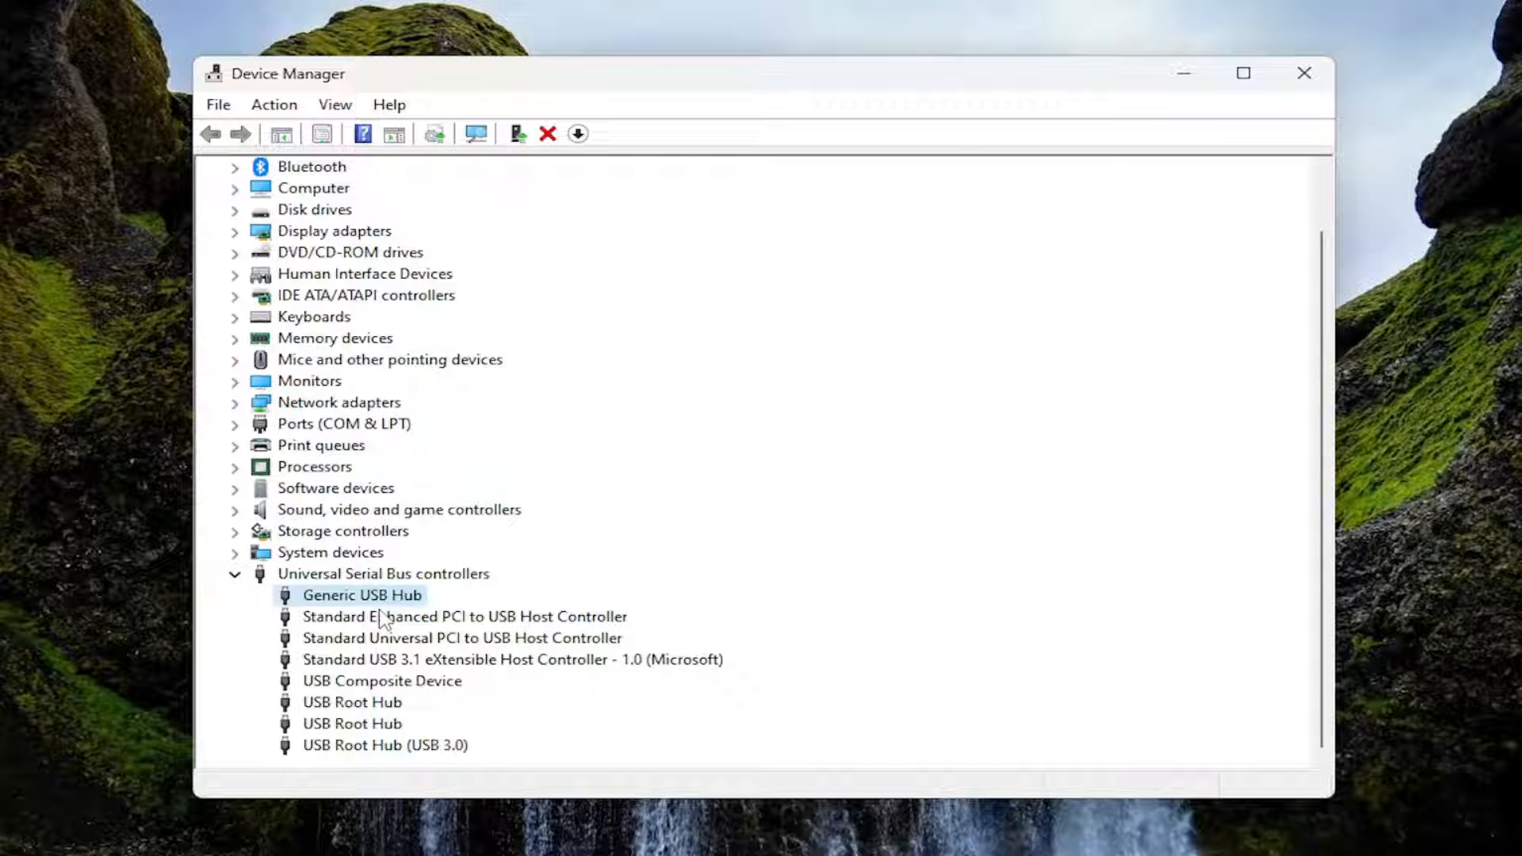
pyautogui.moveTo(1186, 138)
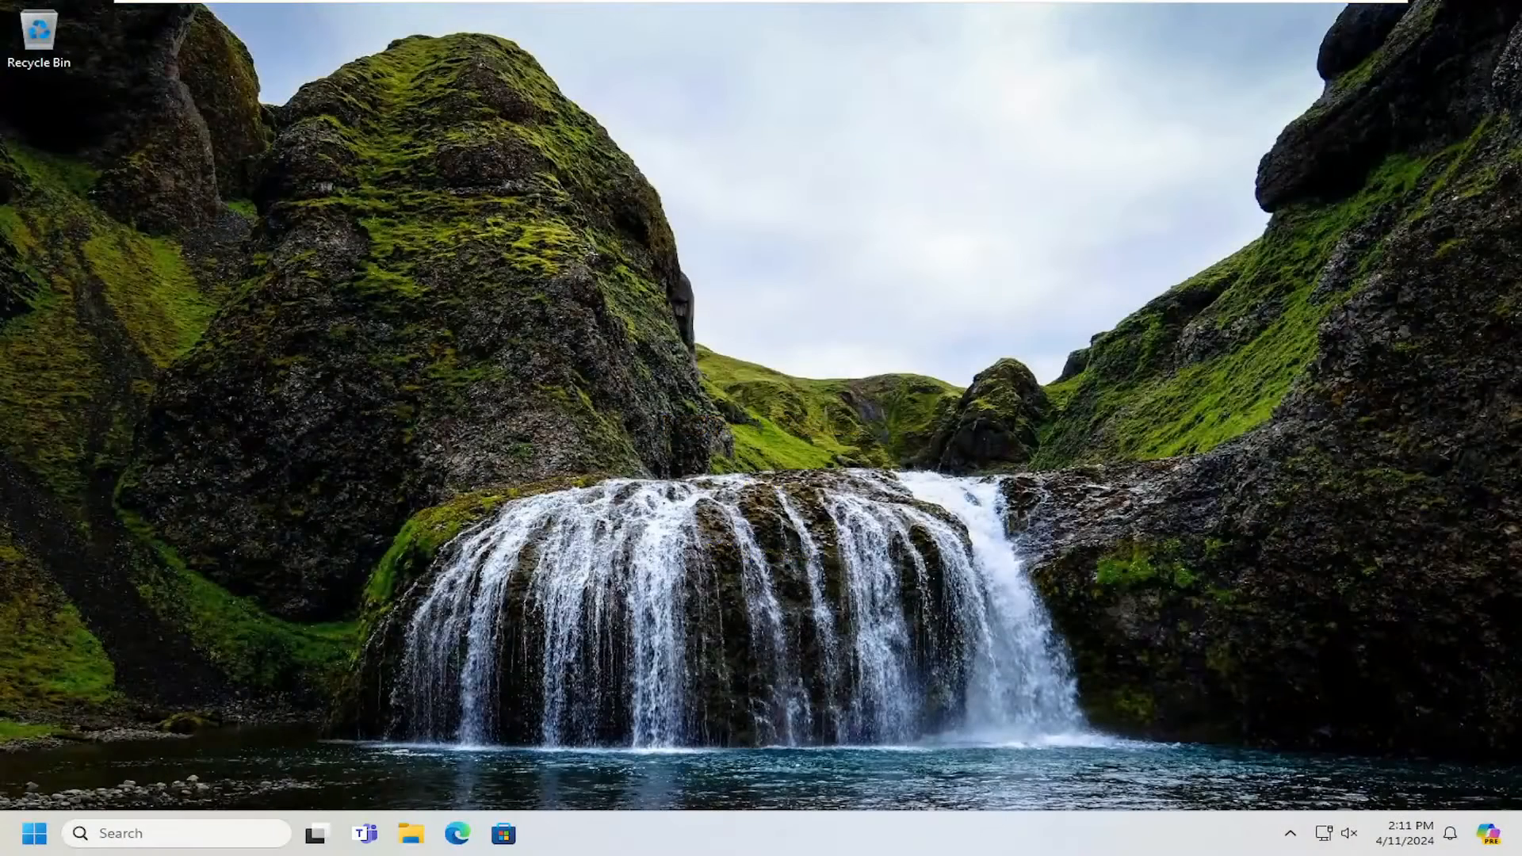
pyautogui.moveTo(767, 457)
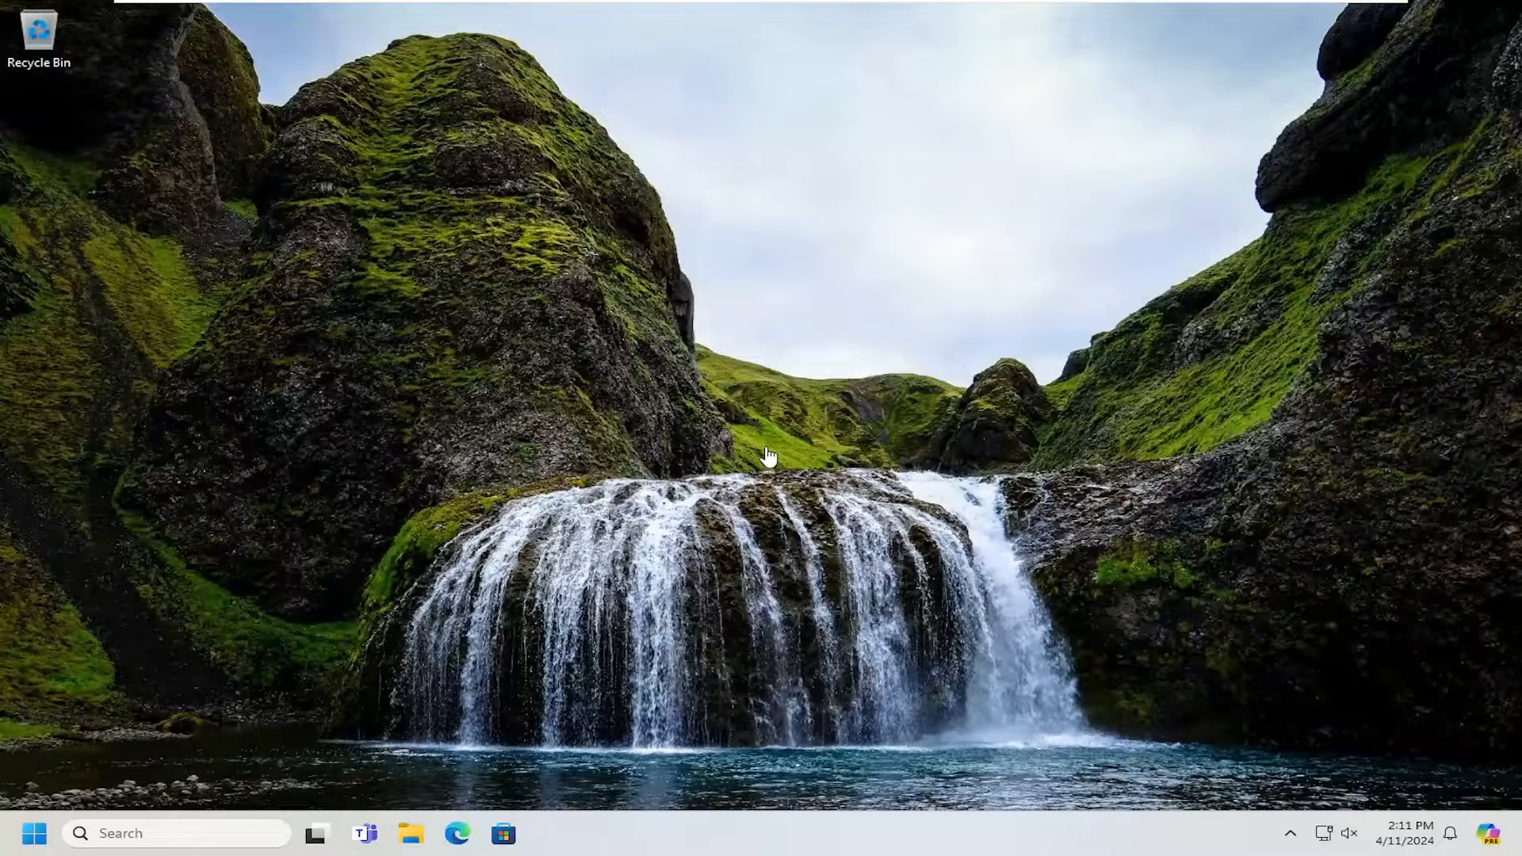